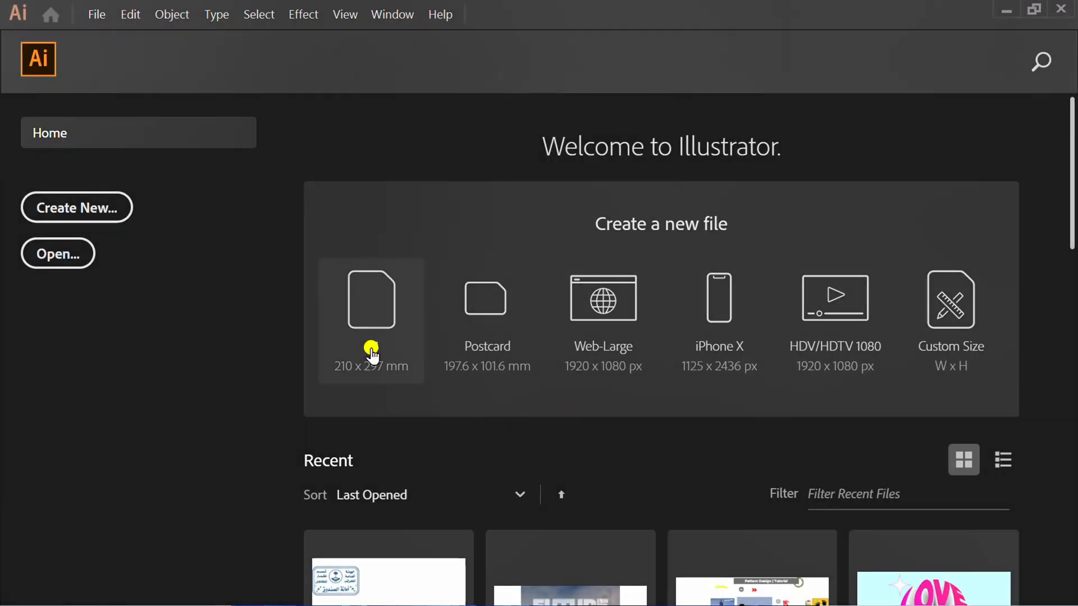
- Create a new 1280 by 720 pt landscape document from a Home-screen preset
{"action": "left_click", "coordinate": [371, 299]}
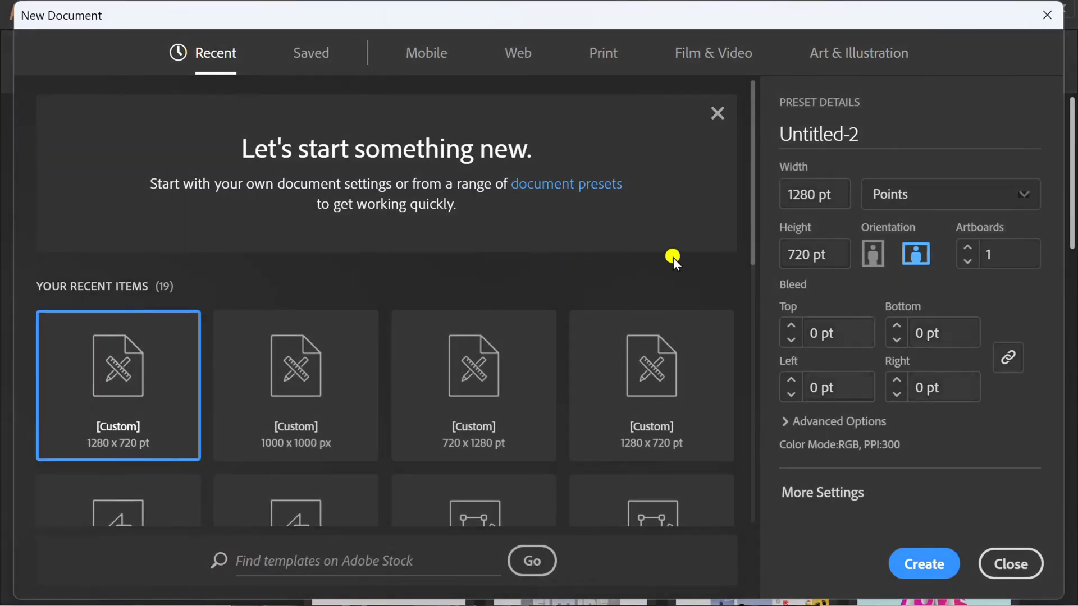
{"action": "left_click", "coordinate": [815, 255]}
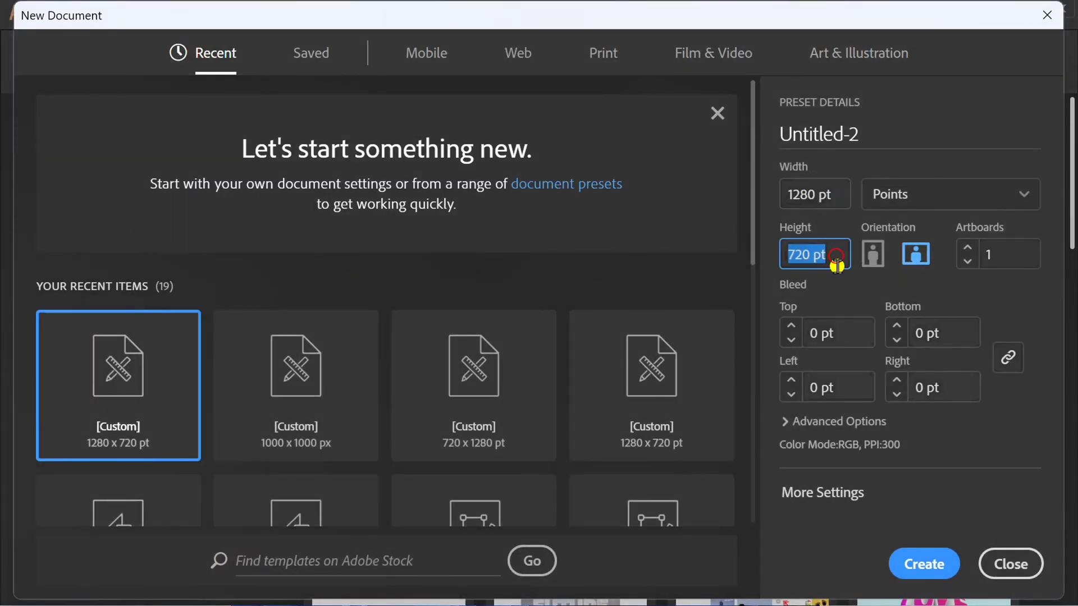
{"action": "left_click", "coordinate": [1010, 564]}
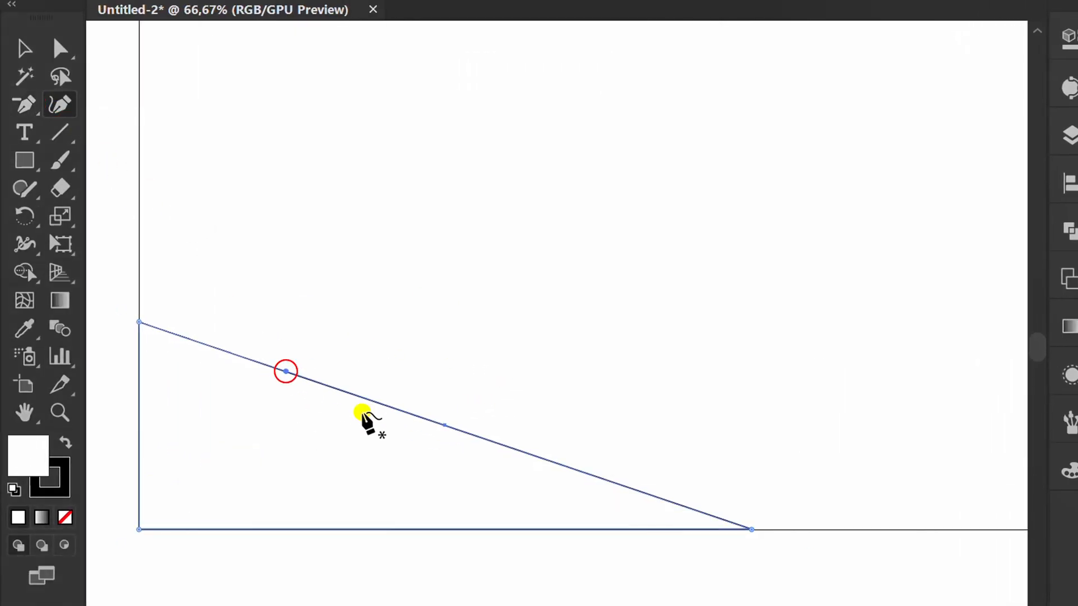
- Bend the closed path's sloping edge into rolling hill curves and finish the path
{"action": "left_click_drag", "start_coordinate": [364, 412], "coordinate": [639, 482]}
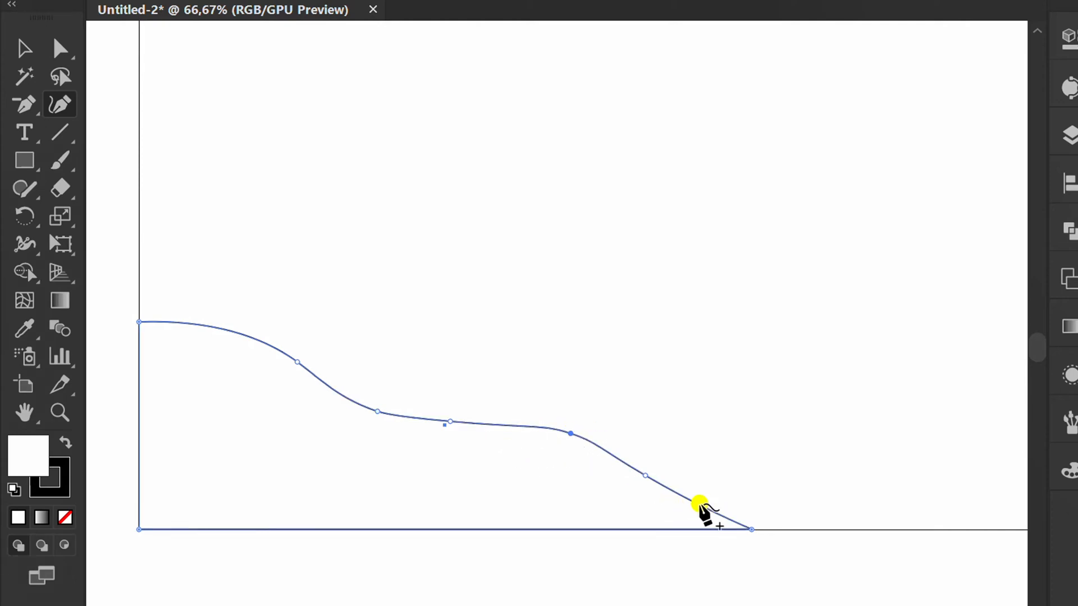
{"action": "left_click_drag", "start_coordinate": [697, 502], "coordinate": [568, 433]}
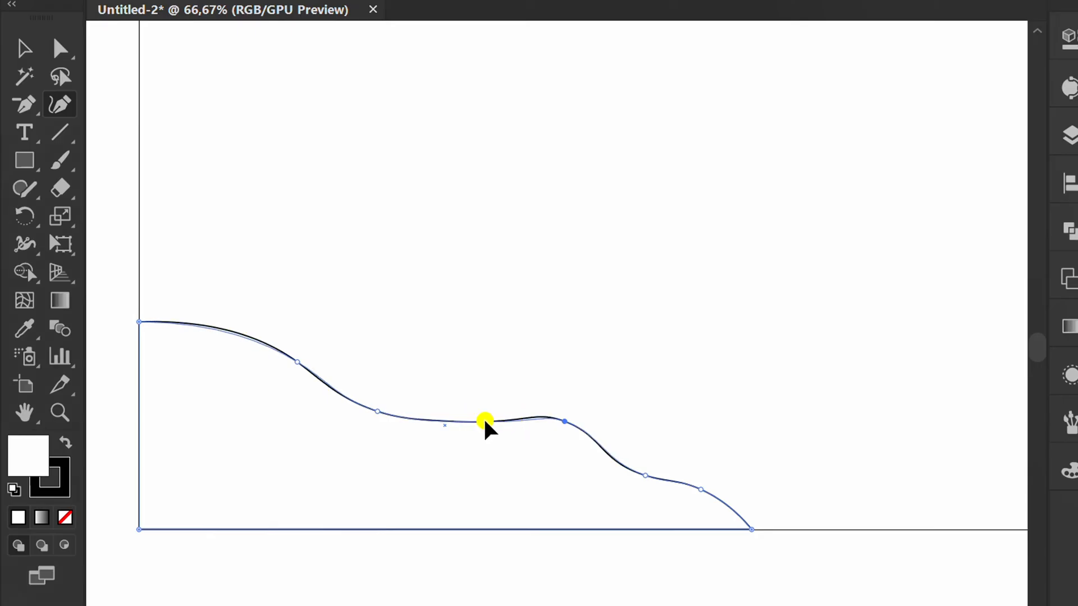
{"action": "key", "text": "v"}
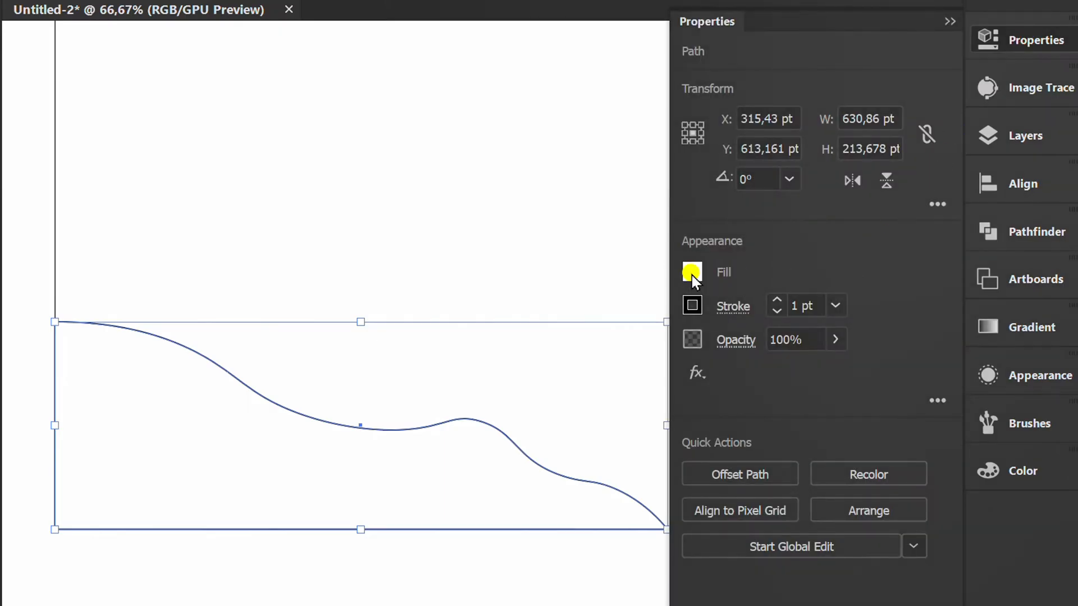
- Set the hill shape's fill to solid black in the Properties panel
{"action": "left_click", "coordinate": [691, 272]}
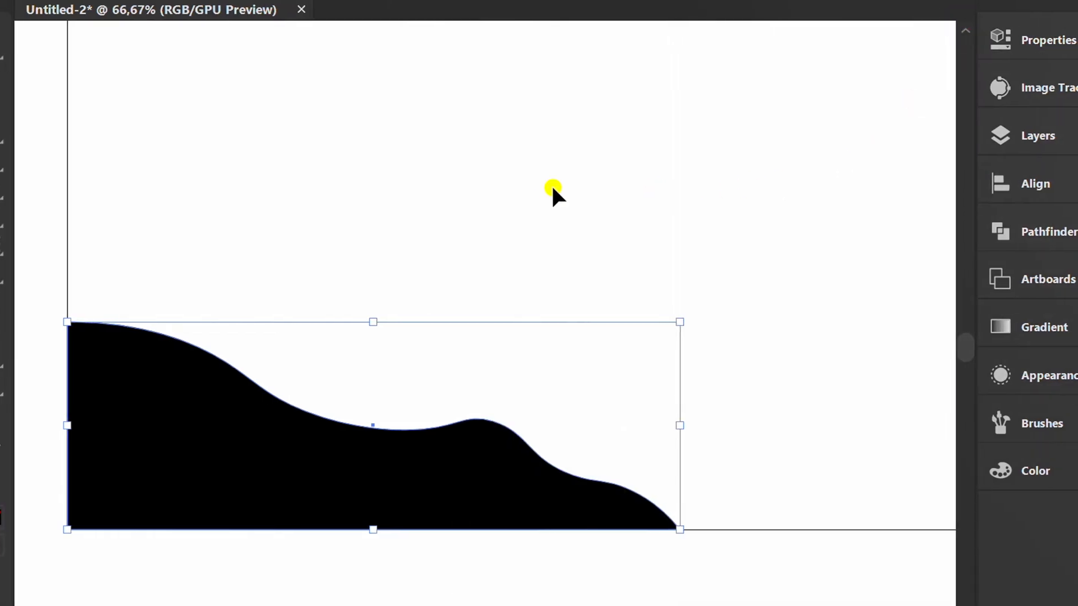
- Draw a tall black rectangle standing on the hill with the Rectangle Tool
{"action": "left_click", "coordinate": [23, 159]}
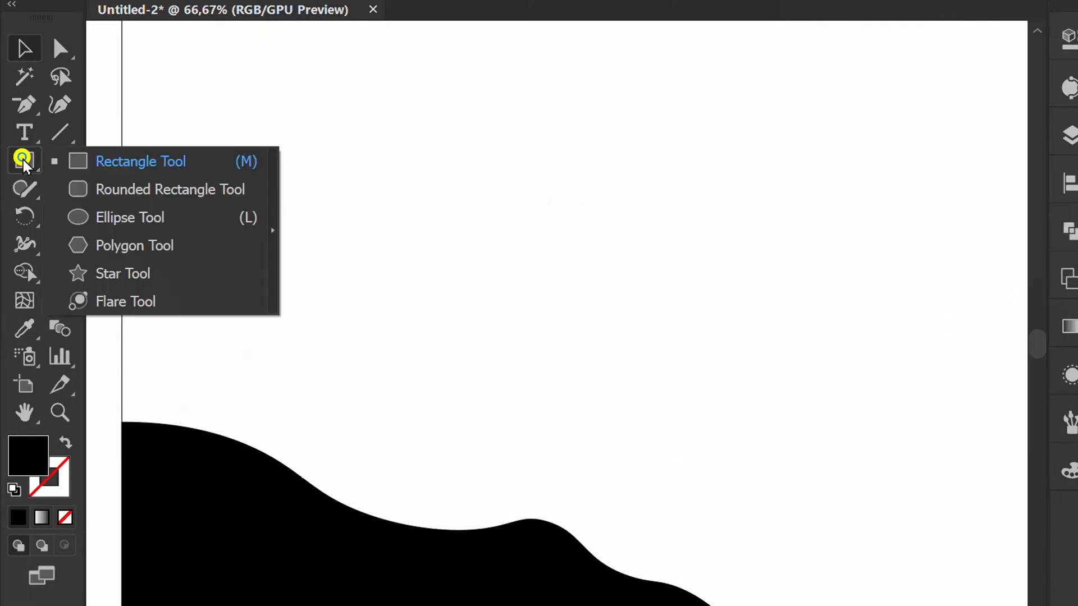
{"action": "left_click", "coordinate": [140, 161]}
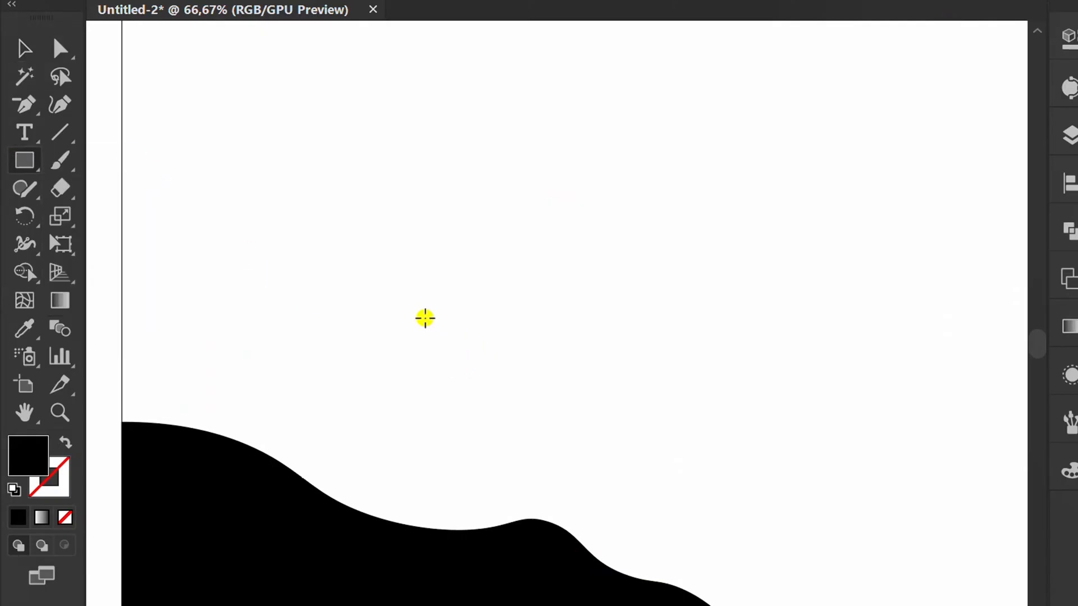
{"action": "left_click_drag", "start_coordinate": [424, 318], "coordinate": [498, 548]}
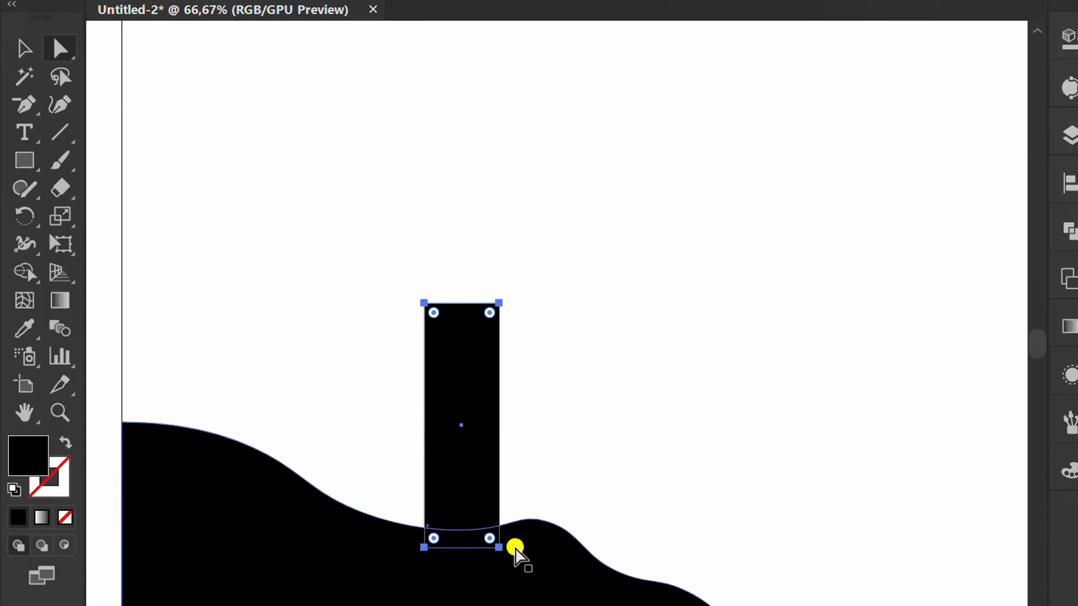
- Move the rectangle's anchors so the trunk tapers to a slanted point and tilts into the hill
{"action": "left_click_drag", "start_coordinate": [489, 538], "coordinate": [390, 559]}
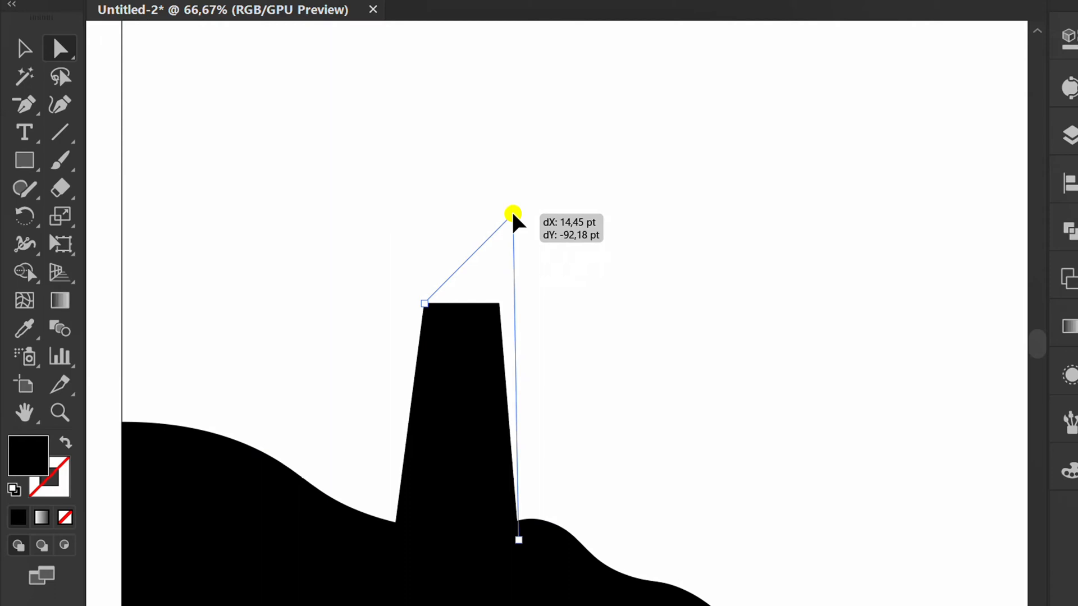
{"action": "left_click_drag", "start_coordinate": [425, 304], "coordinate": [512, 229]}
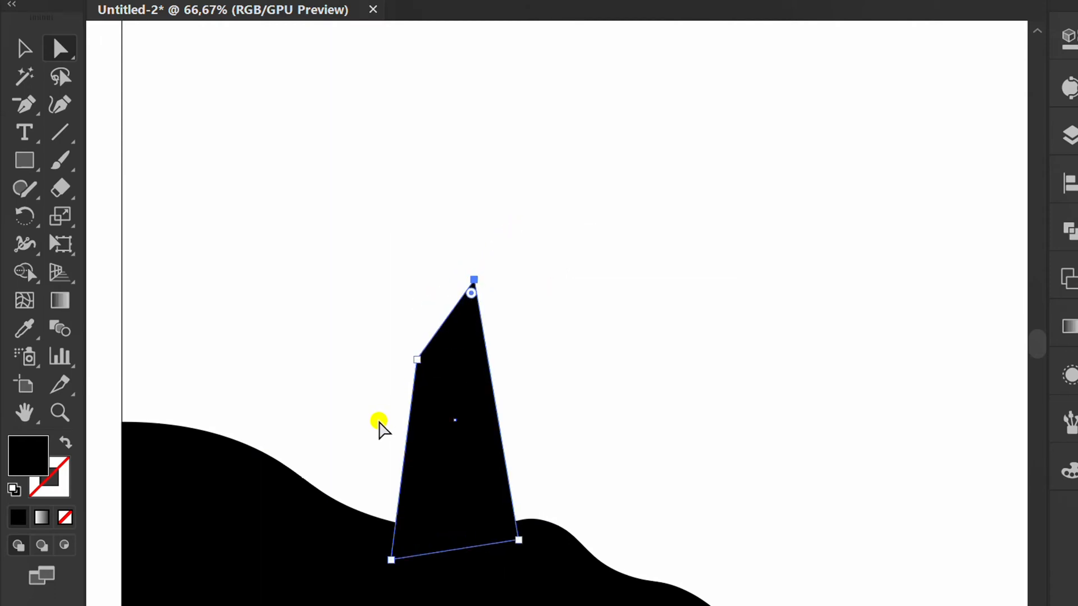
{"action": "left_click", "coordinate": [24, 104]}
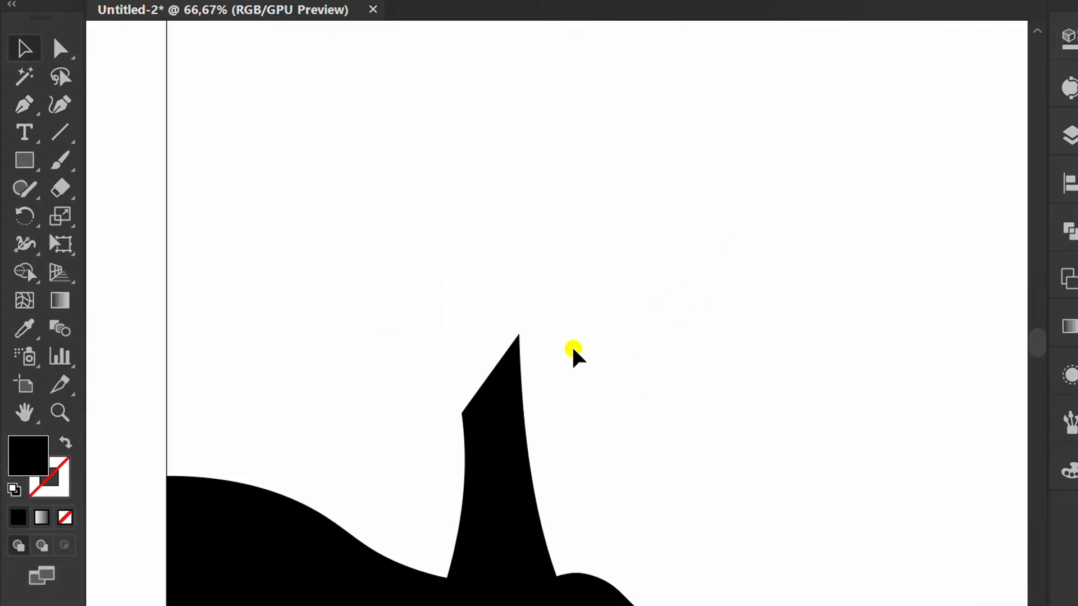
{"action": "mouse_move", "coordinate": [169, 160]}
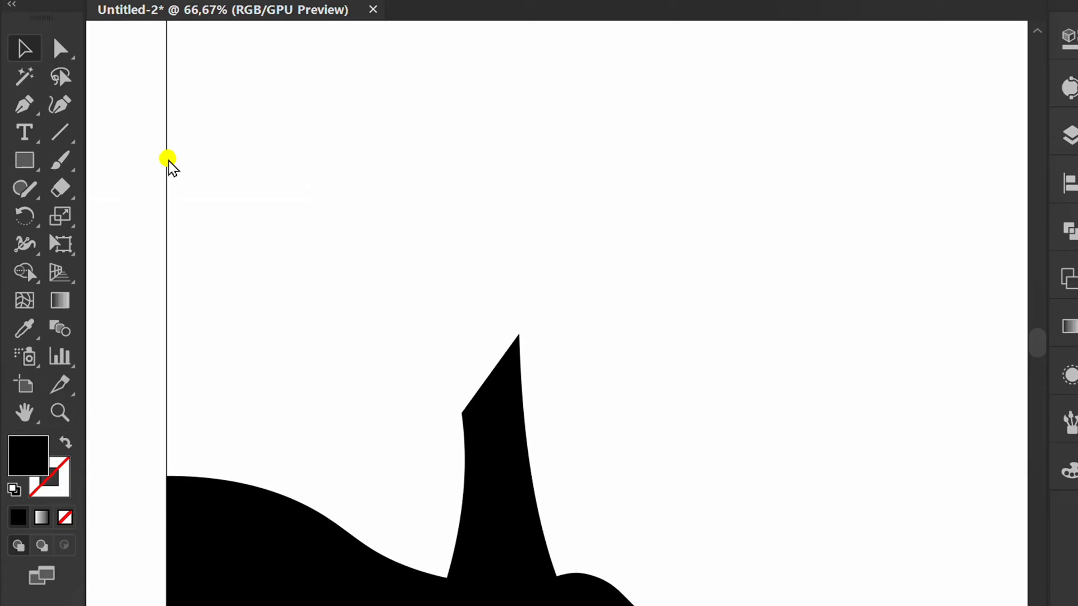
- Paint a main branch and curling spiral side branches from the trunk tip, then select them
{"action": "key", "text": "space"}
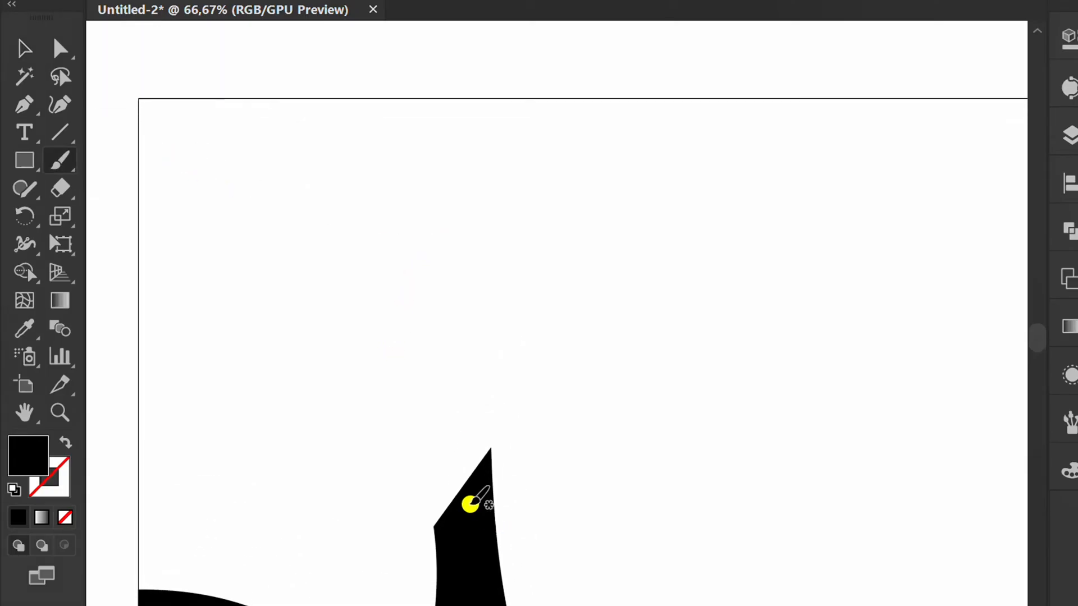
{"action": "left_click_drag", "start_coordinate": [474, 502], "coordinate": [532, 227]}
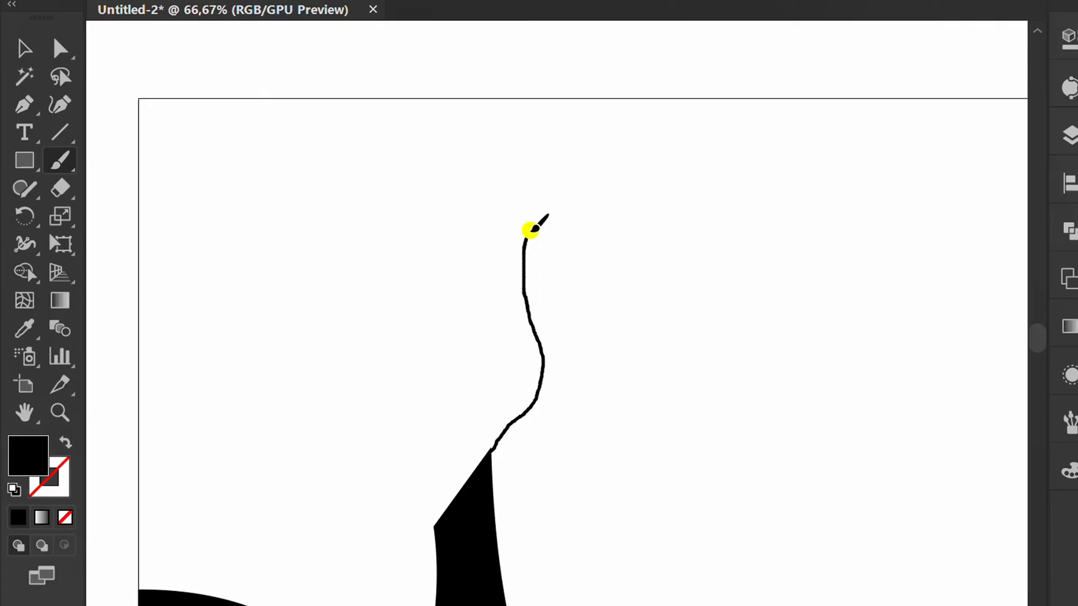
{"action": "left_click_drag", "start_coordinate": [532, 230], "coordinate": [691, 258]}
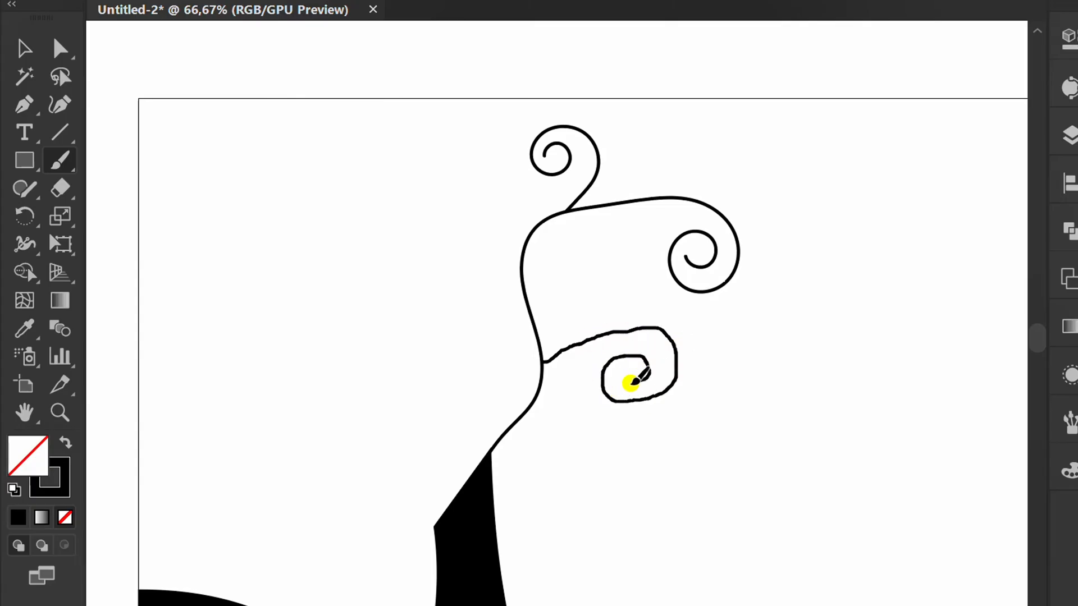
{"action": "key", "text": "v"}
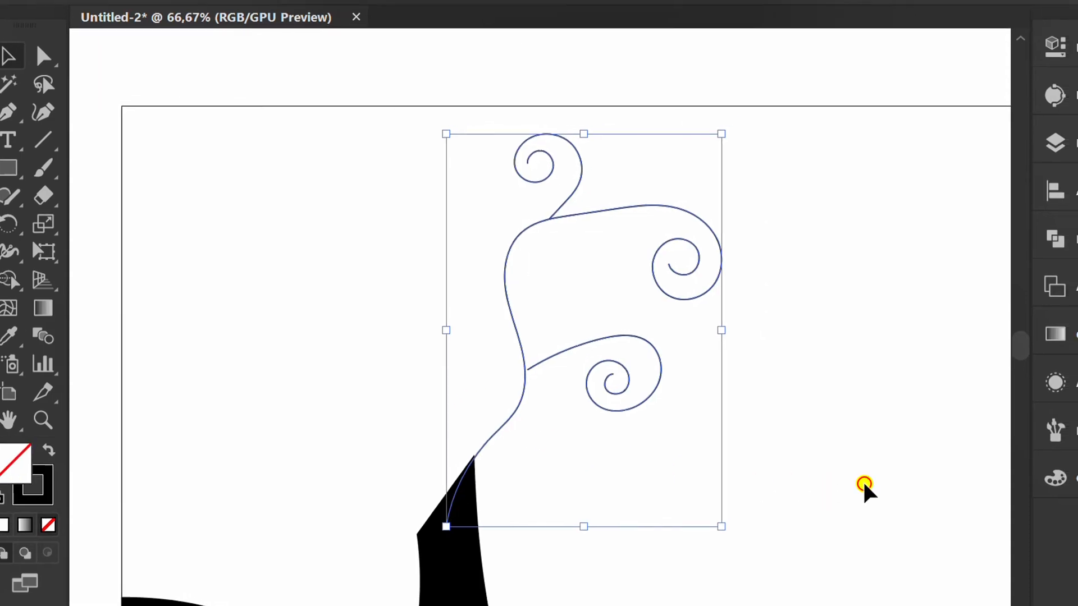
- Give the branches the tapered width profile and raise their stroke Weight to 35 pt
{"action": "left_click", "coordinate": [382, 16]}
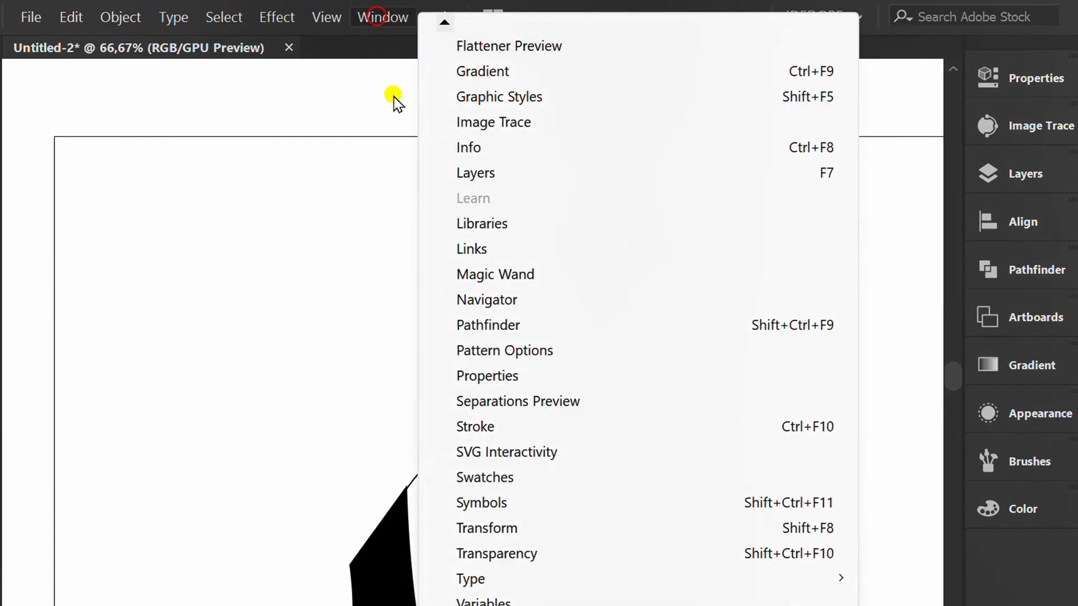
{"action": "left_click", "coordinate": [475, 427]}
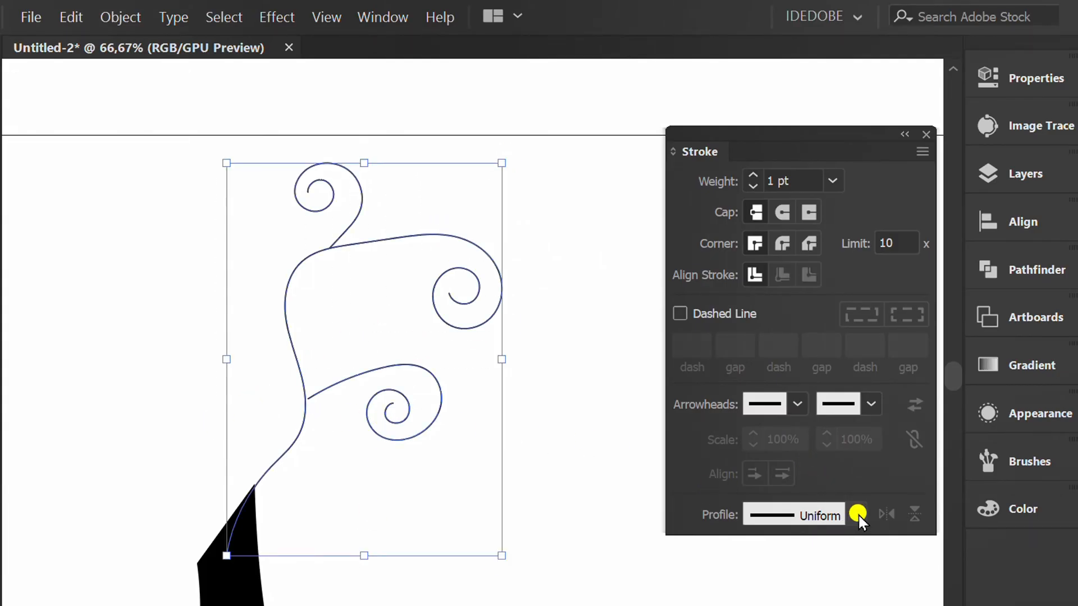
{"action": "left_click", "coordinate": [857, 514]}
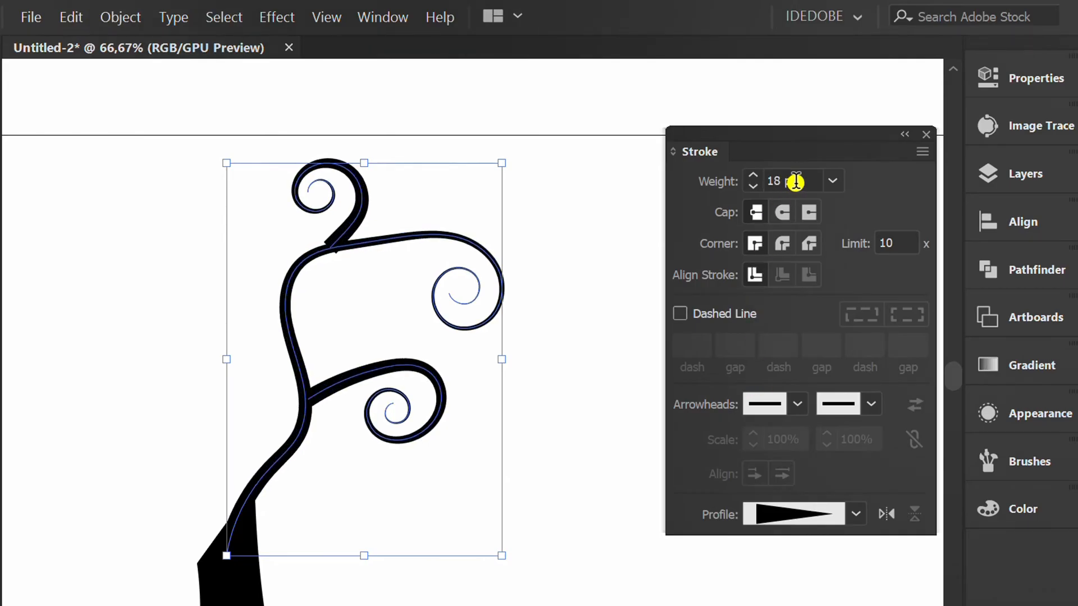
{"action": "left_click", "coordinate": [753, 176]}
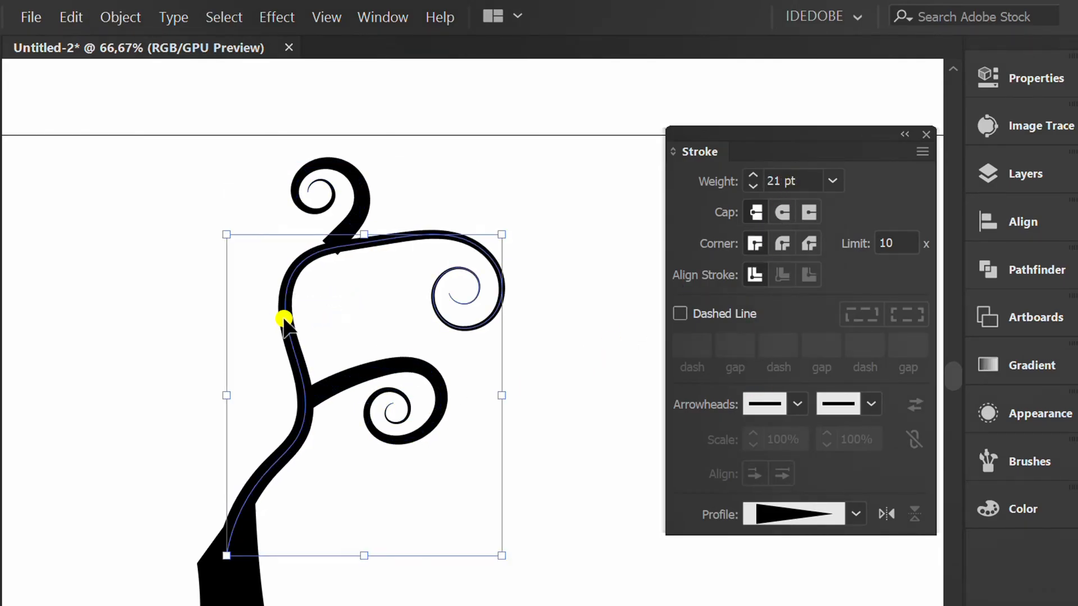
{"action": "left_click", "coordinate": [752, 176]}
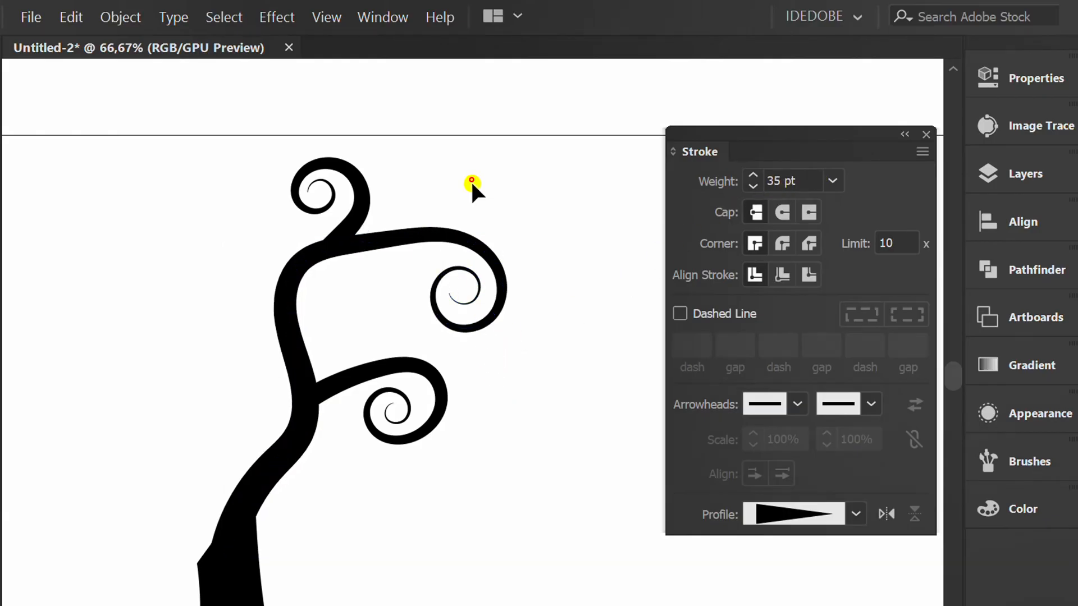
- Simplify the branch paths to Straight Lines via Object > Path > Simplify with Preview on
{"action": "left_click", "coordinate": [121, 17]}
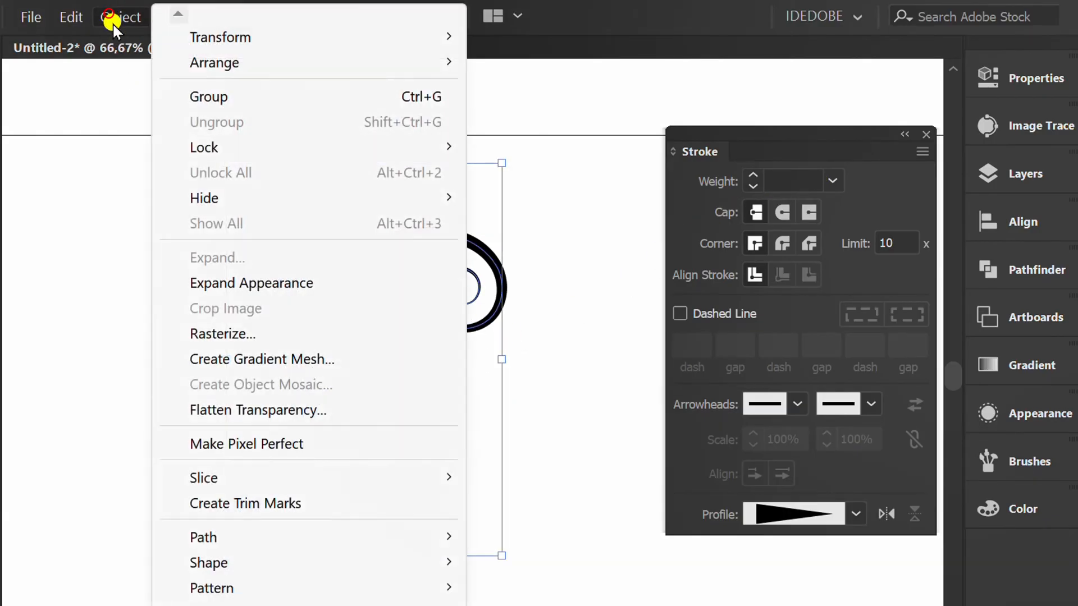
{"action": "mouse_move", "coordinate": [204, 536]}
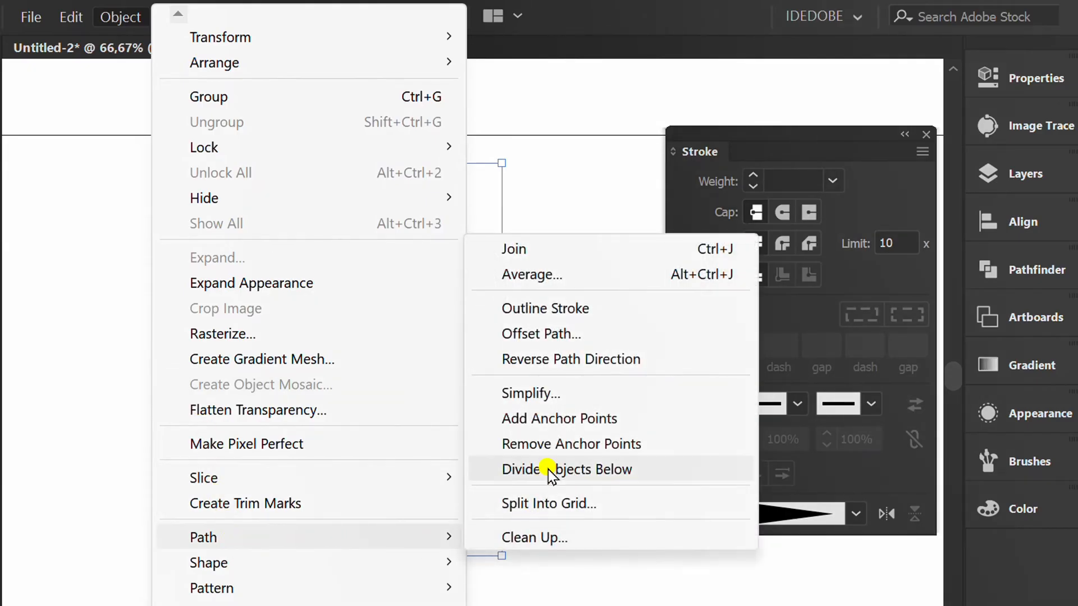
{"action": "left_click", "coordinate": [531, 393]}
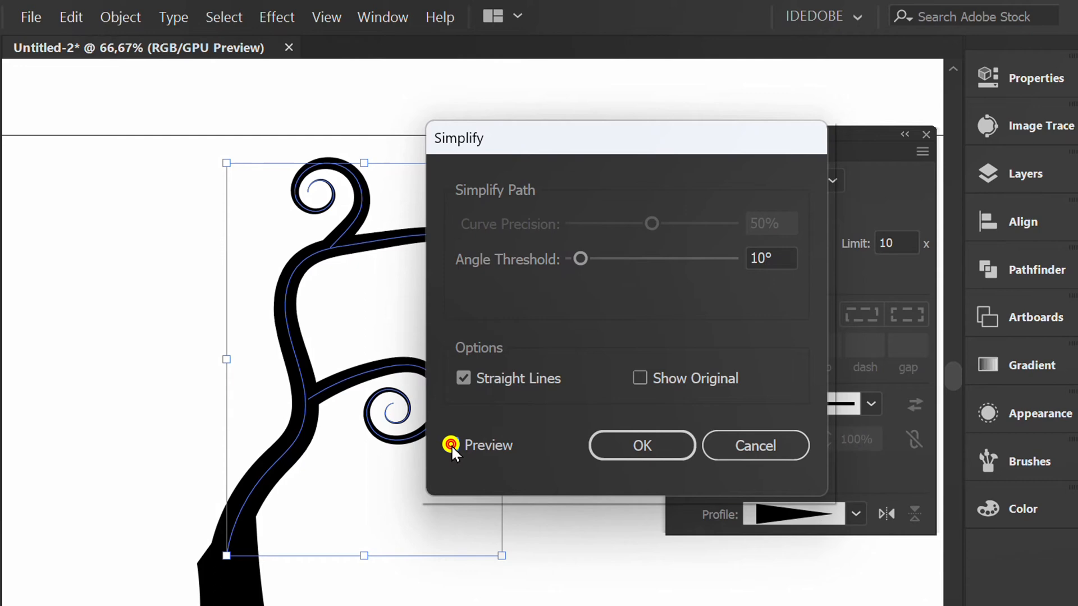
{"action": "left_click", "coordinate": [463, 379]}
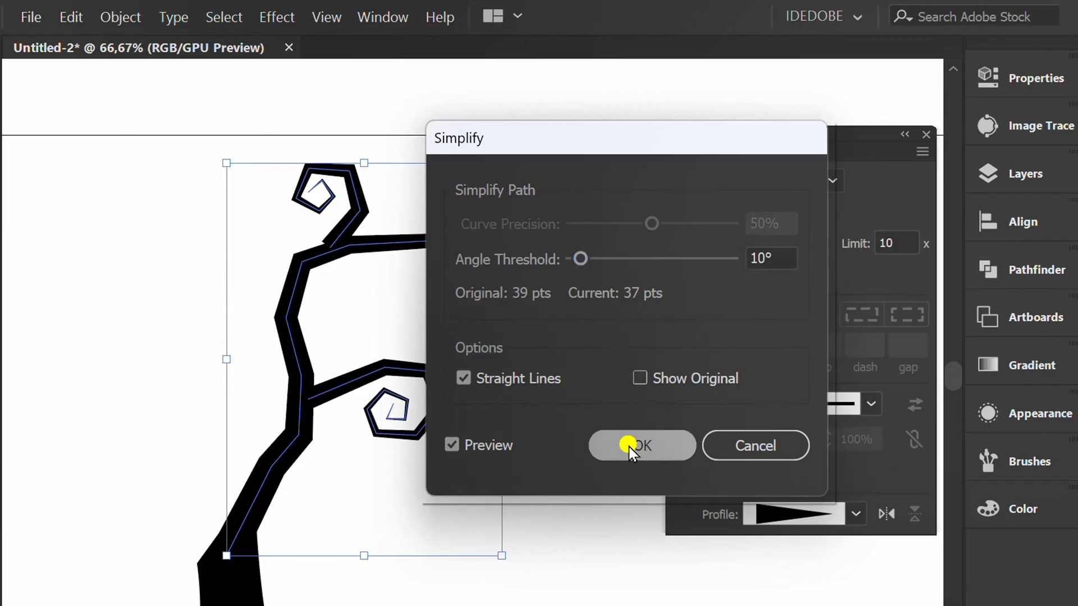
{"action": "left_click", "coordinate": [640, 446]}
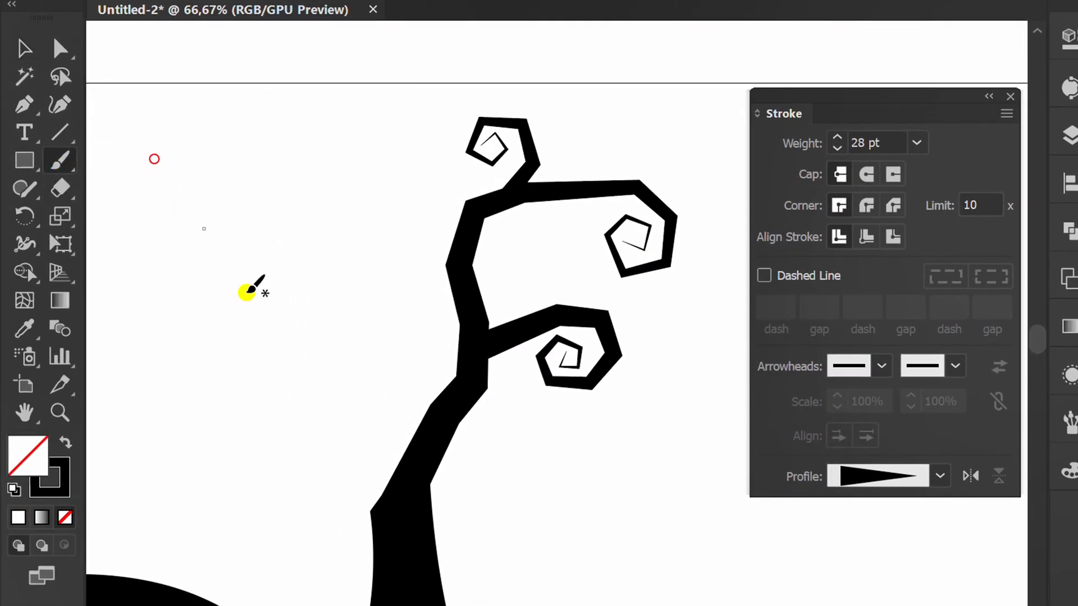
- Paint three curly spiral-tipped branch strokes to the left of the trunk
{"action": "left_click_drag", "start_coordinate": [255, 288], "coordinate": [155, 324]}
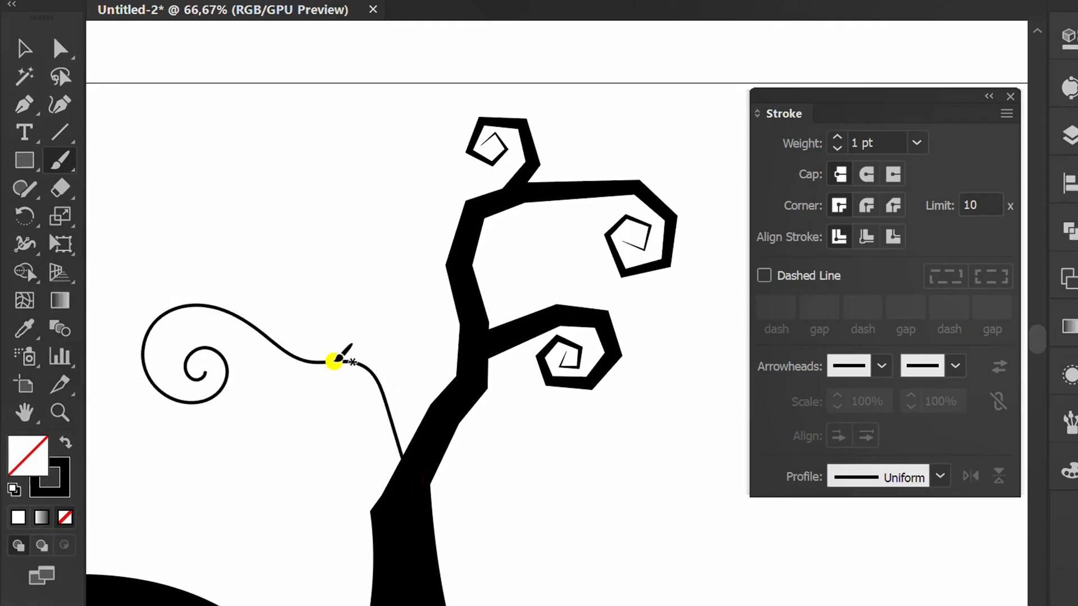
{"action": "left_click_drag", "start_coordinate": [337, 360], "coordinate": [268, 275]}
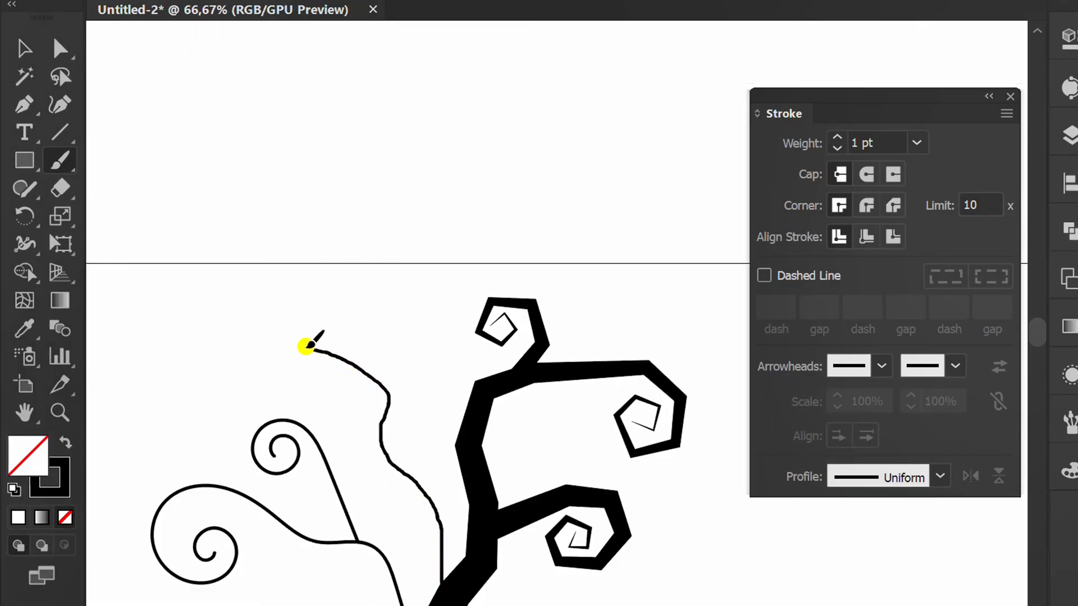
{"action": "left_click_drag", "start_coordinate": [305, 347], "coordinate": [409, 337]}
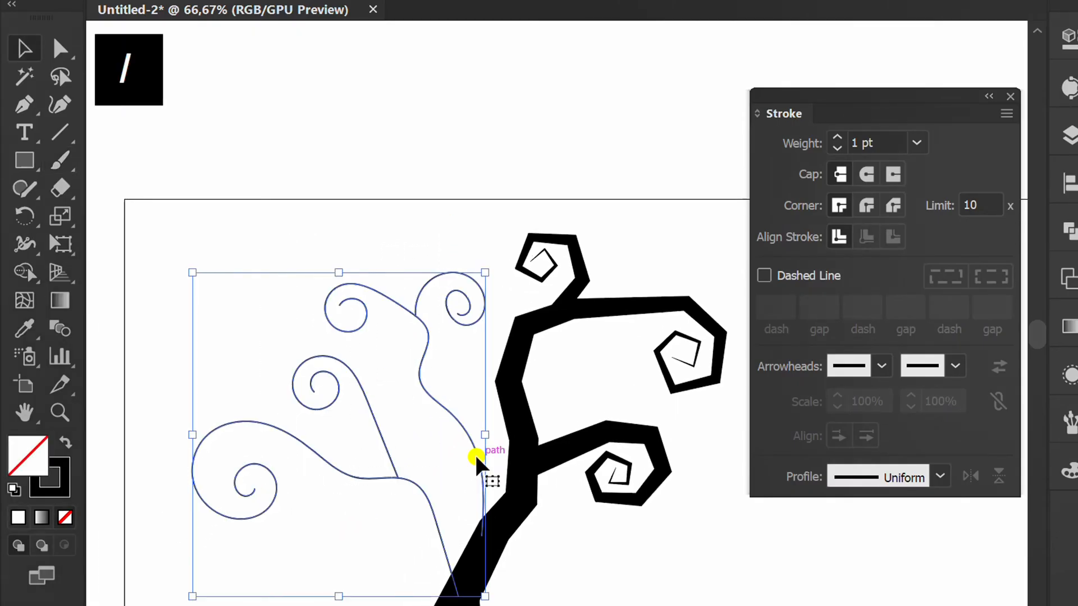
- Select the left branches and thicken their strokes to varying weights, one set to 14 pt
{"action": "left_click", "coordinate": [940, 477]}
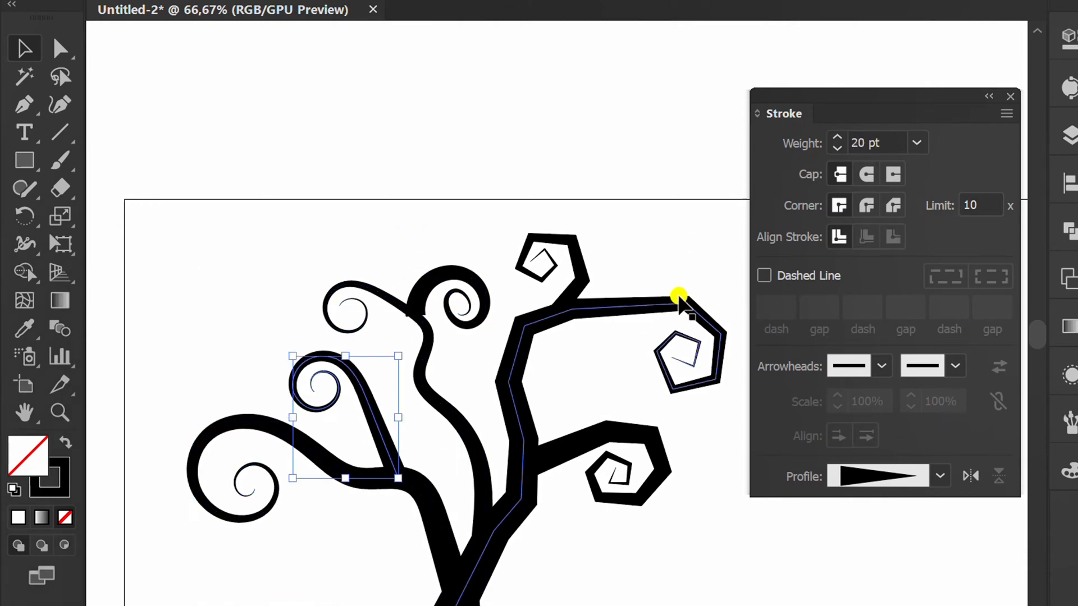
{"action": "left_click", "coordinate": [837, 137]}
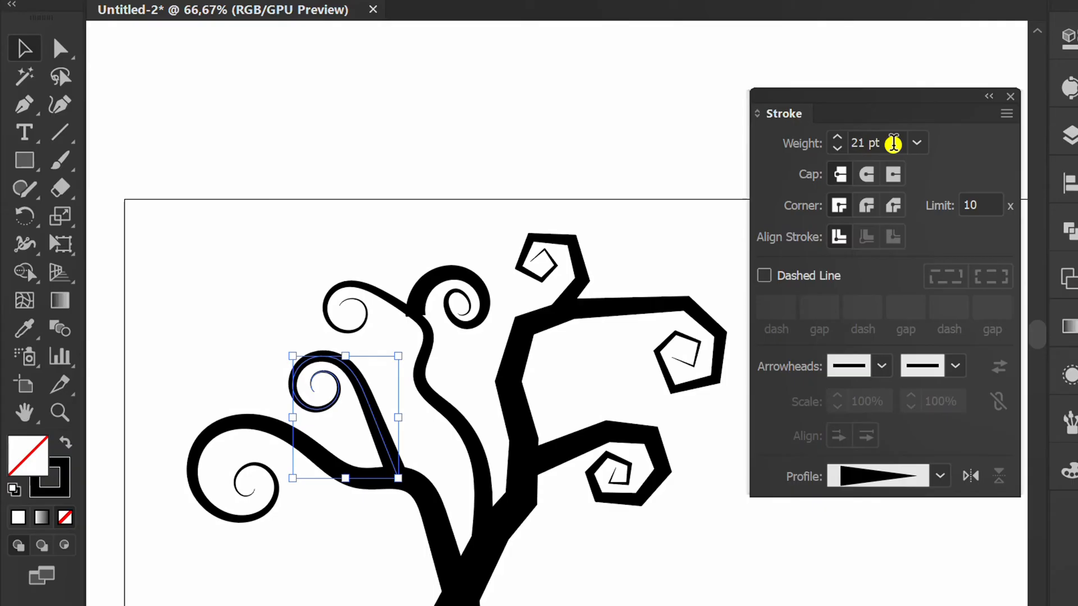
{"action": "left_click", "coordinate": [864, 143]}
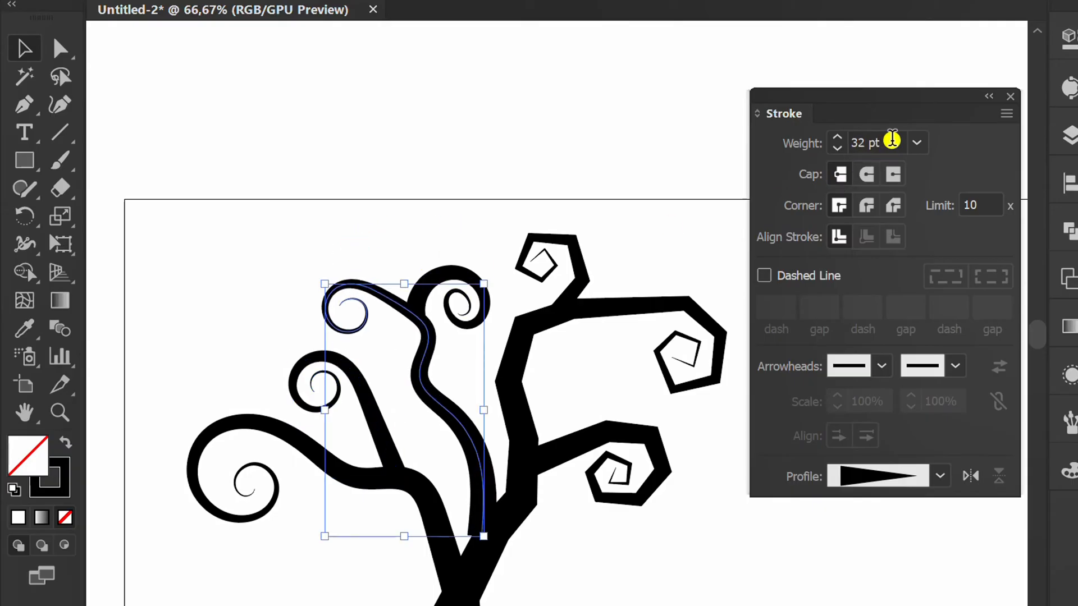
{"action": "left_click", "coordinate": [838, 148]}
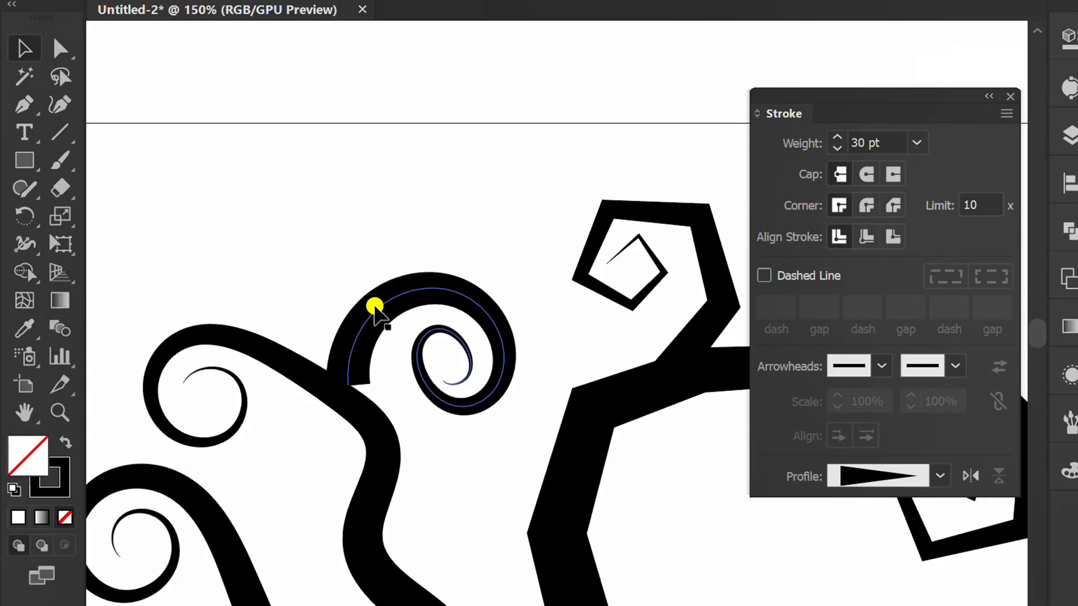
{"action": "type", "text": "14"}
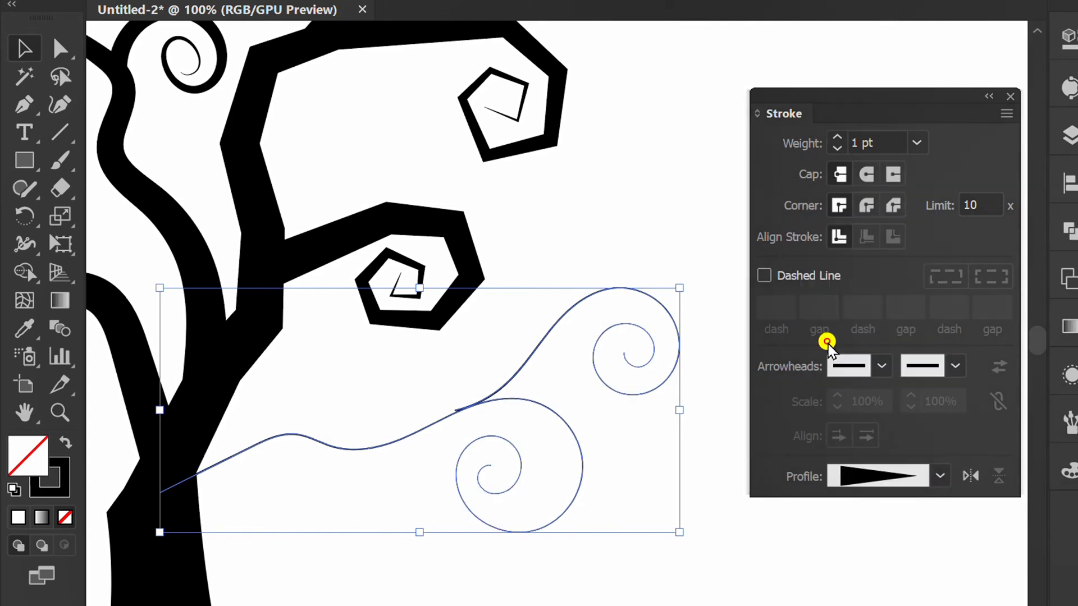
- Thicken the lower right branches' strokes, setting the spiral branch to 30 pt
{"action": "left_click", "coordinate": [838, 138]}
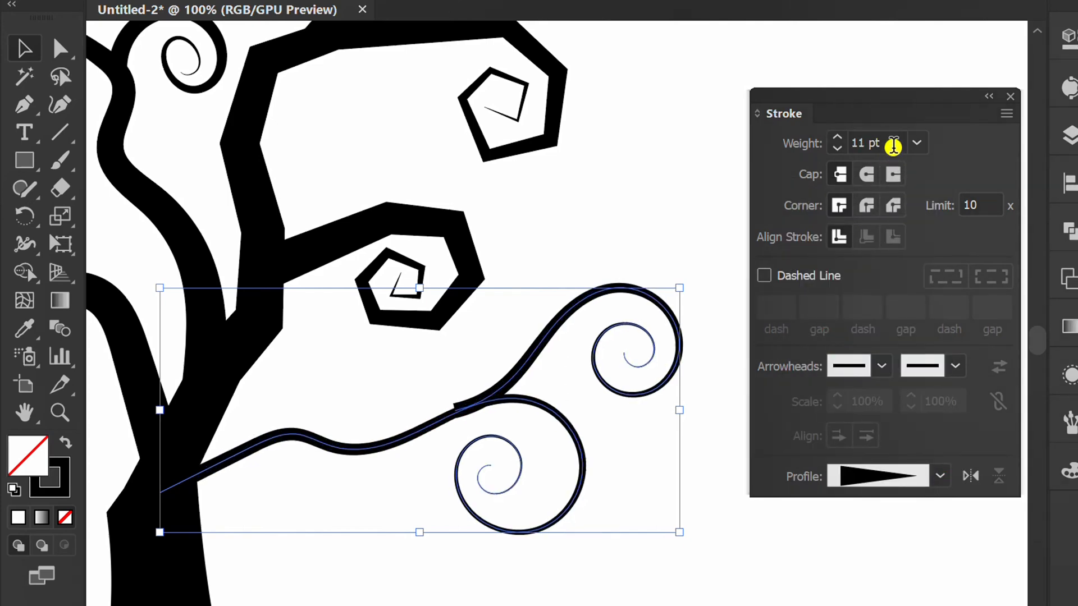
{"action": "left_click", "coordinate": [836, 138]}
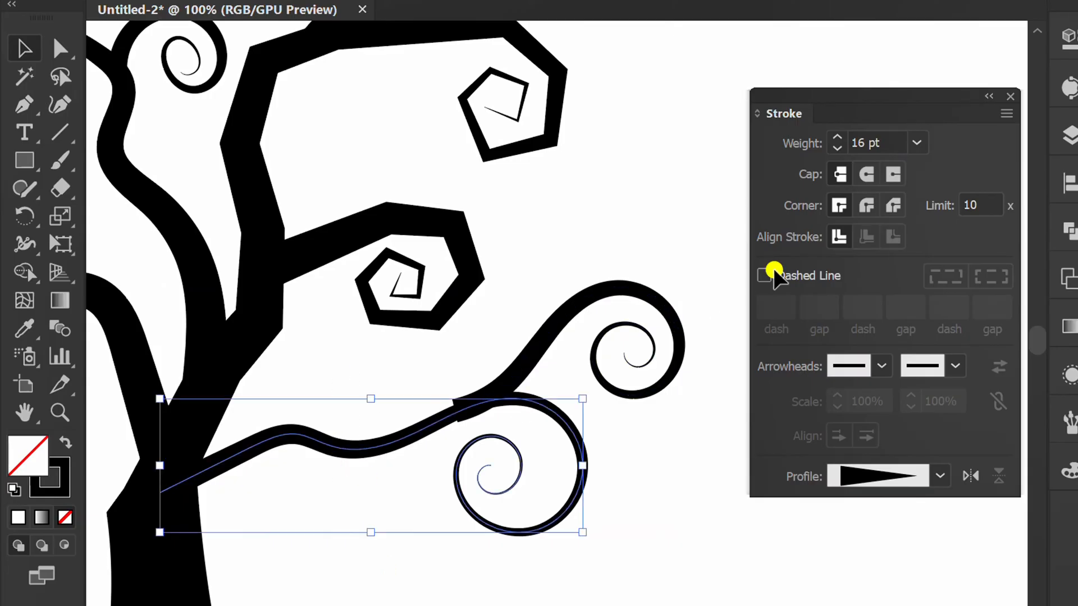
{"action": "type", "text": "30"}
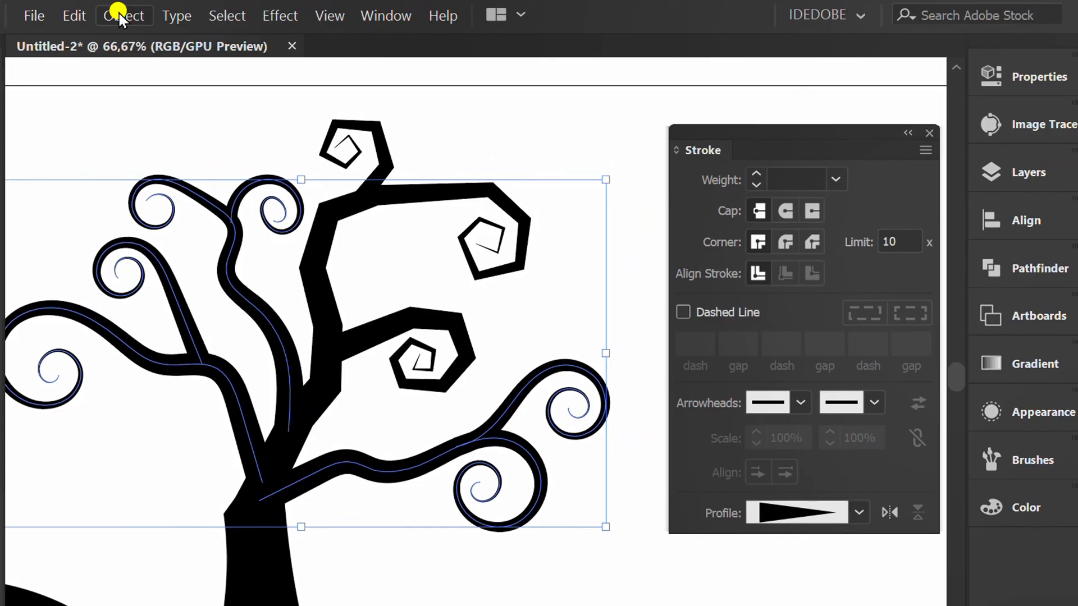
- Simplify the new curly branches with Straight Lines on, making them angular spirals
{"action": "left_click", "coordinate": [124, 16]}
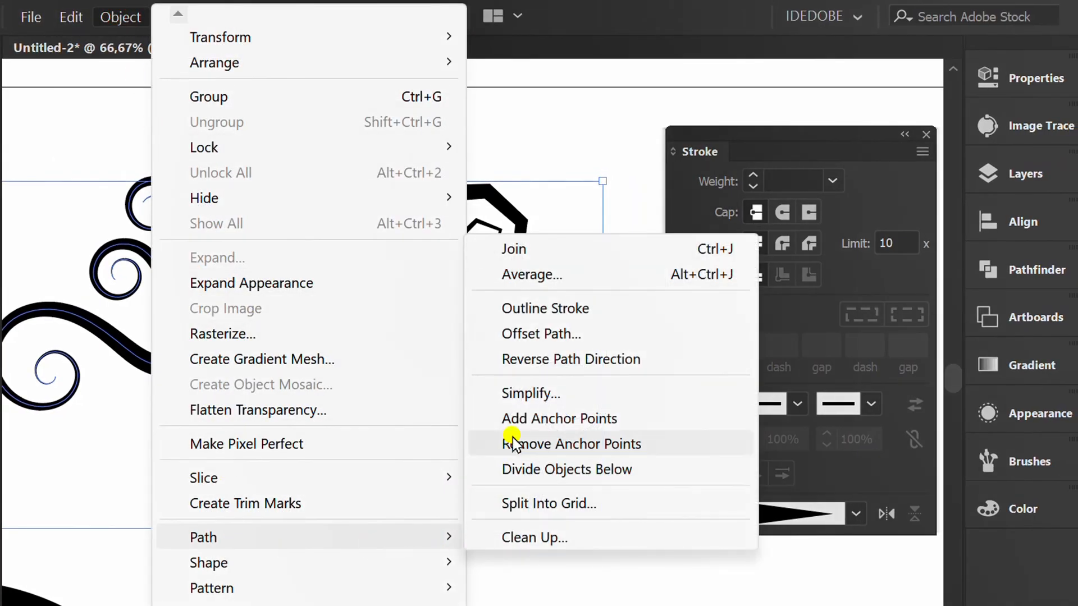
{"action": "left_click", "coordinate": [530, 393]}
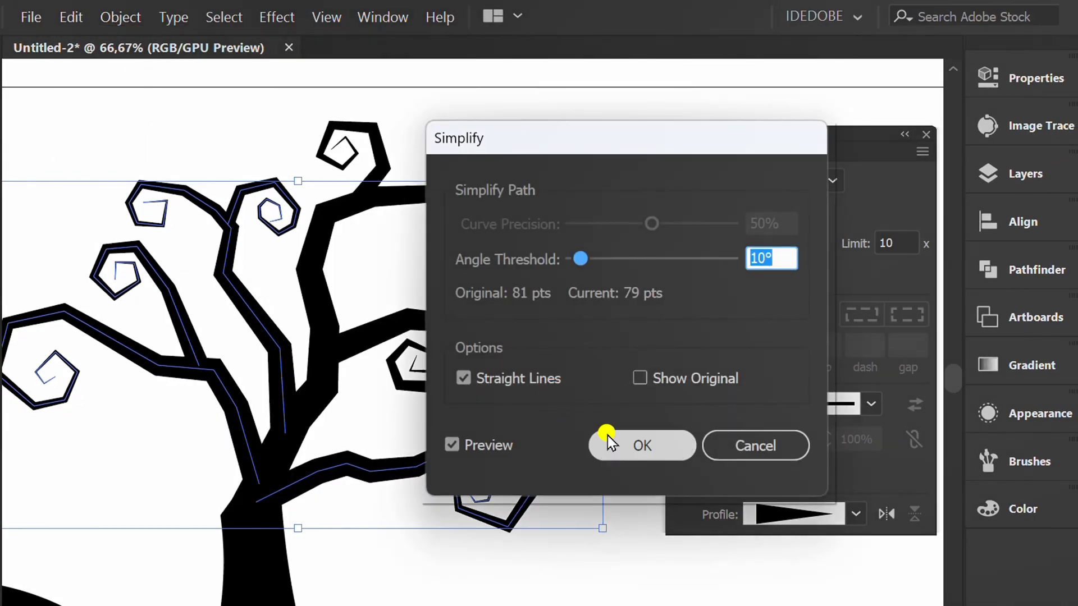
{"action": "left_click", "coordinate": [641, 446]}
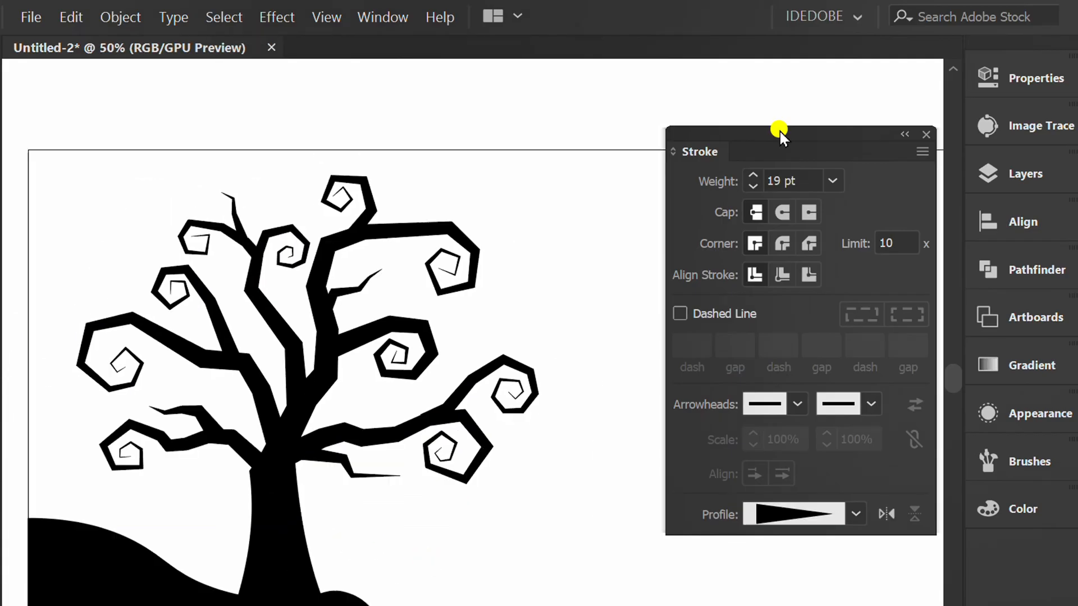
{"action": "left_click", "coordinate": [926, 135]}
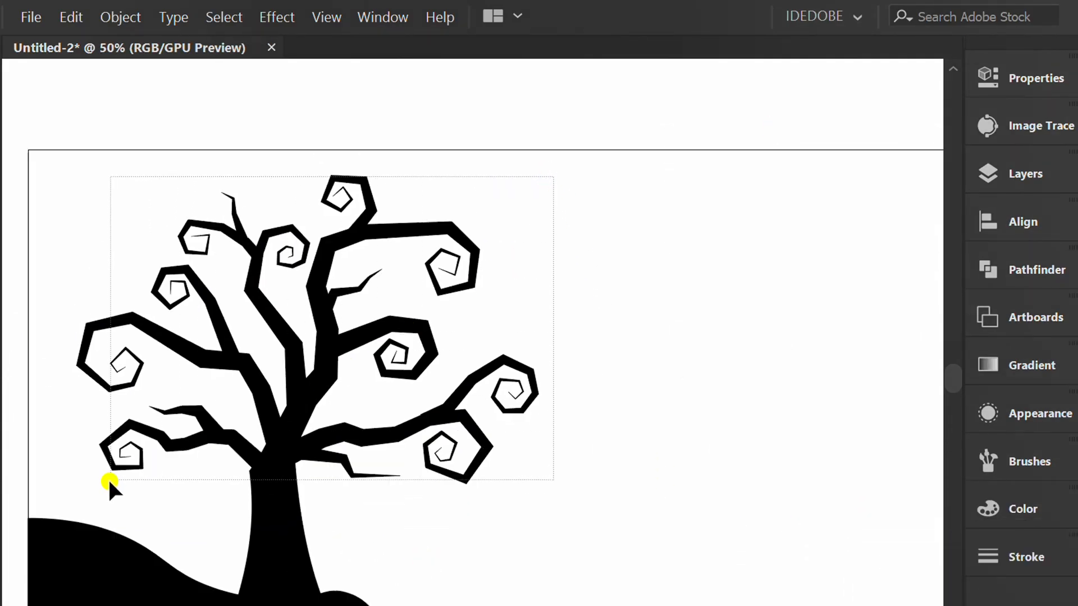
- Unite all tree parts via Pathfinder and rotate the silhouette slightly clockwise
{"action": "left_click", "coordinate": [120, 16]}
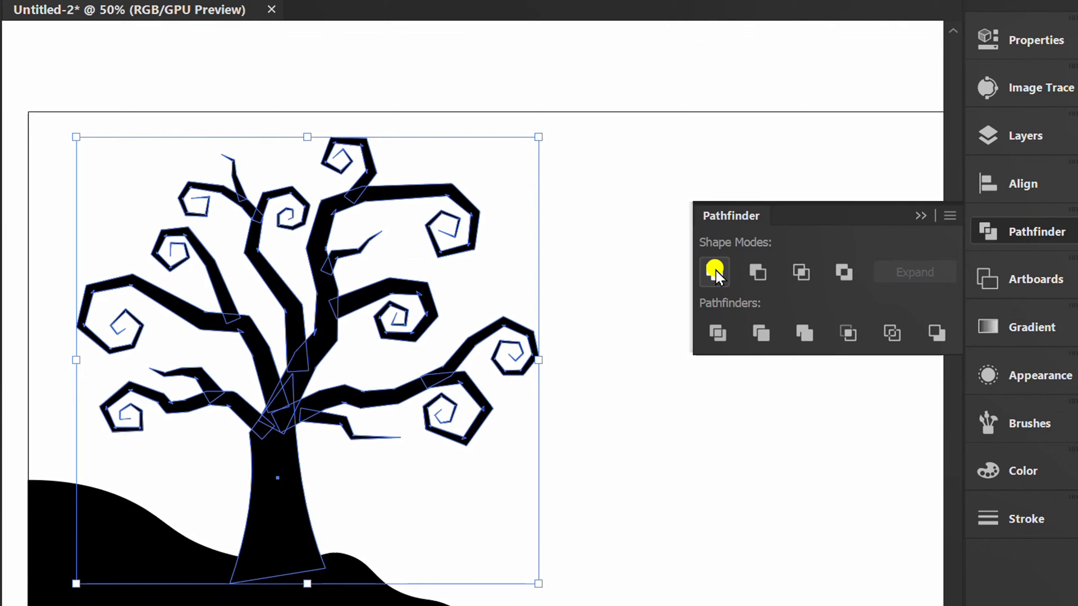
{"action": "left_click", "coordinate": [714, 272]}
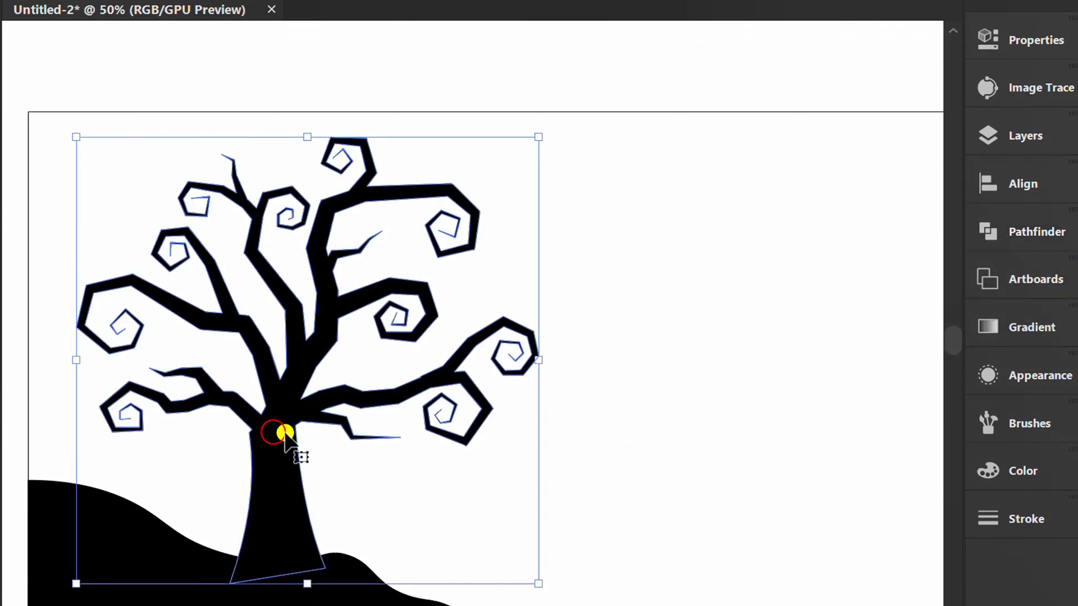
{"action": "left_click_drag", "start_coordinate": [281, 433], "coordinate": [625, 294]}
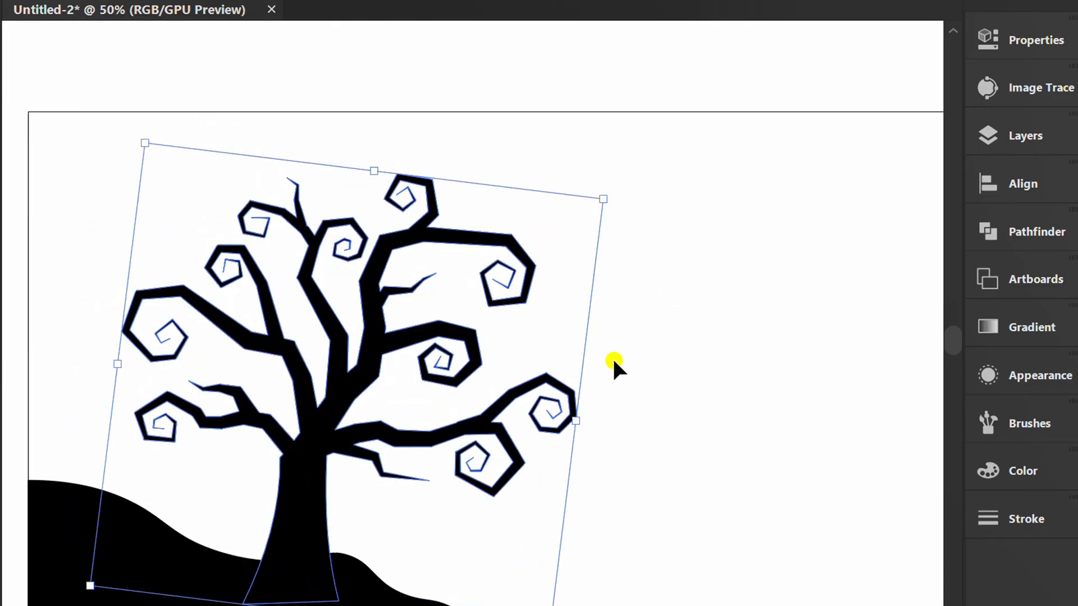
{"action": "left_click", "coordinate": [23, 161]}
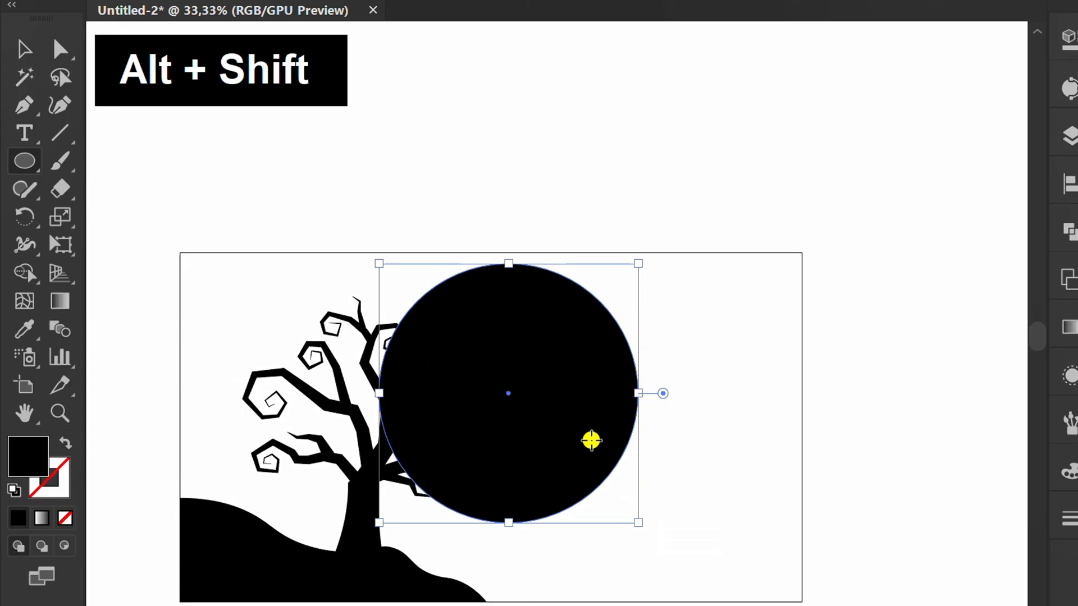
- Nudge the large black circle slightly lower over the tree's right branches
{"action": "left_click_drag", "start_coordinate": [592, 441], "coordinate": [557, 450]}
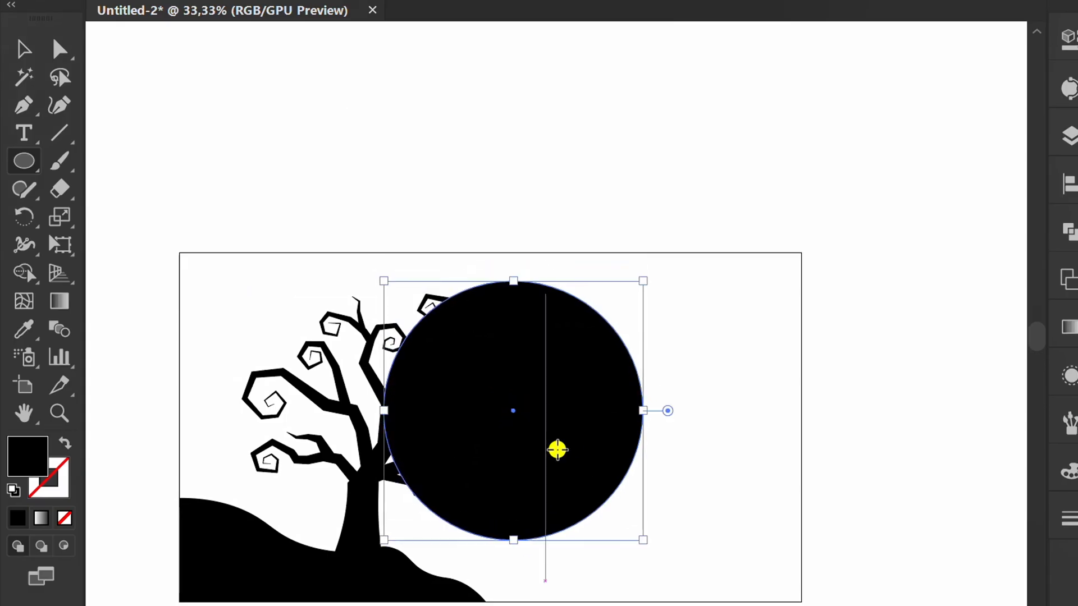
{"action": "left_click", "coordinate": [1031, 327]}
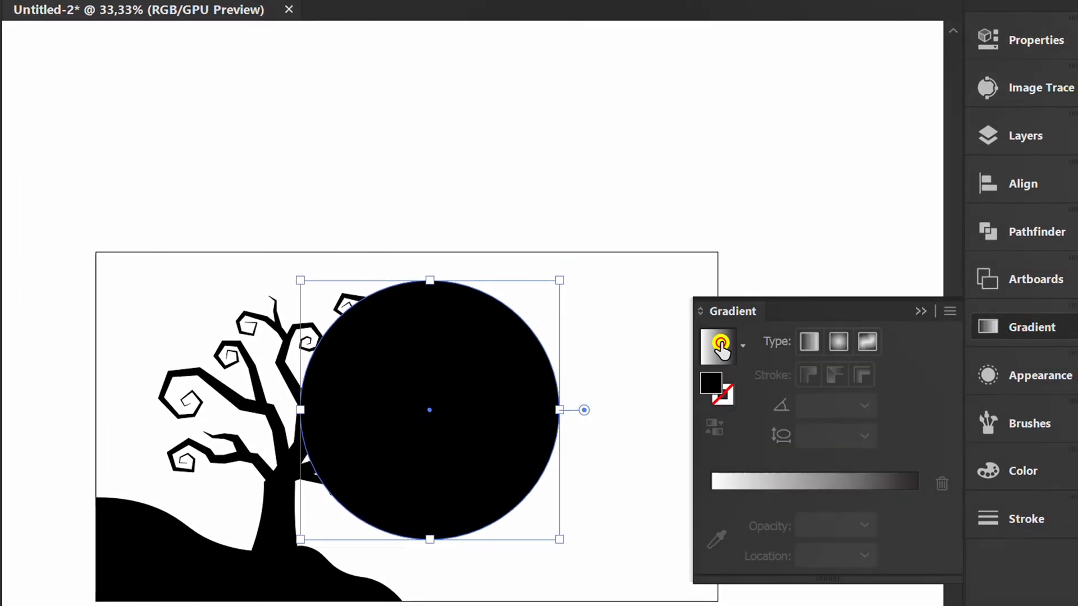
- Give the circle a linear gradient fill starting yellow on the left, ending red
{"action": "left_click", "coordinate": [718, 346]}
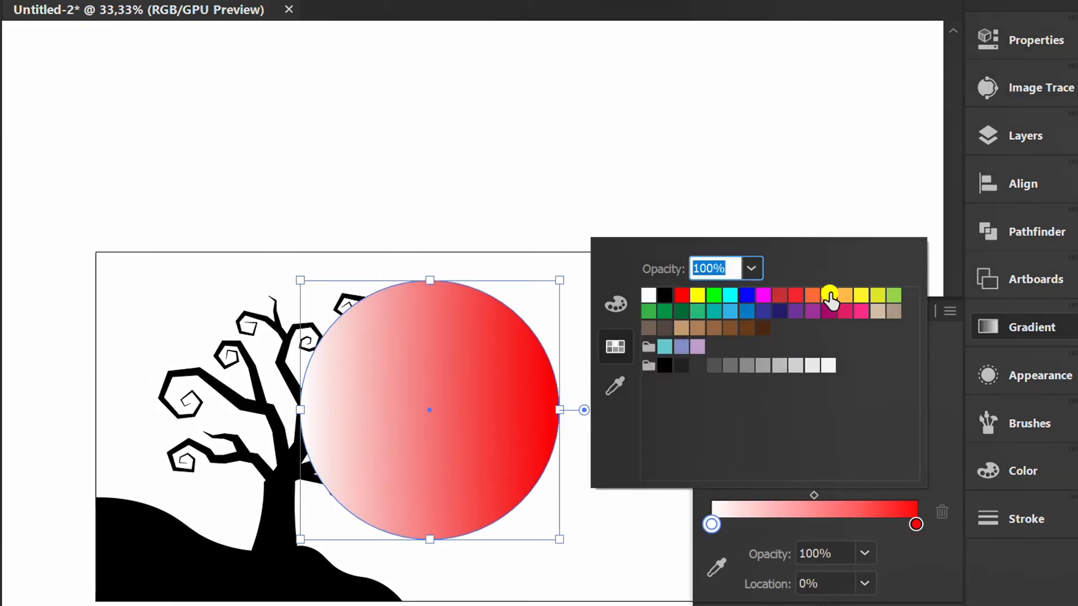
{"action": "left_click", "coordinate": [861, 295]}
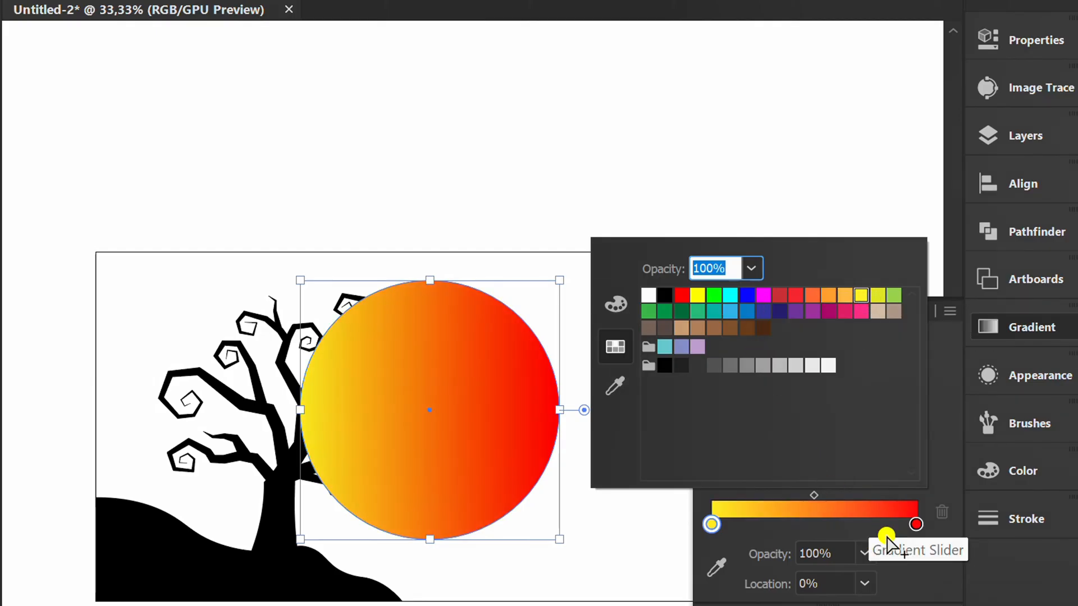